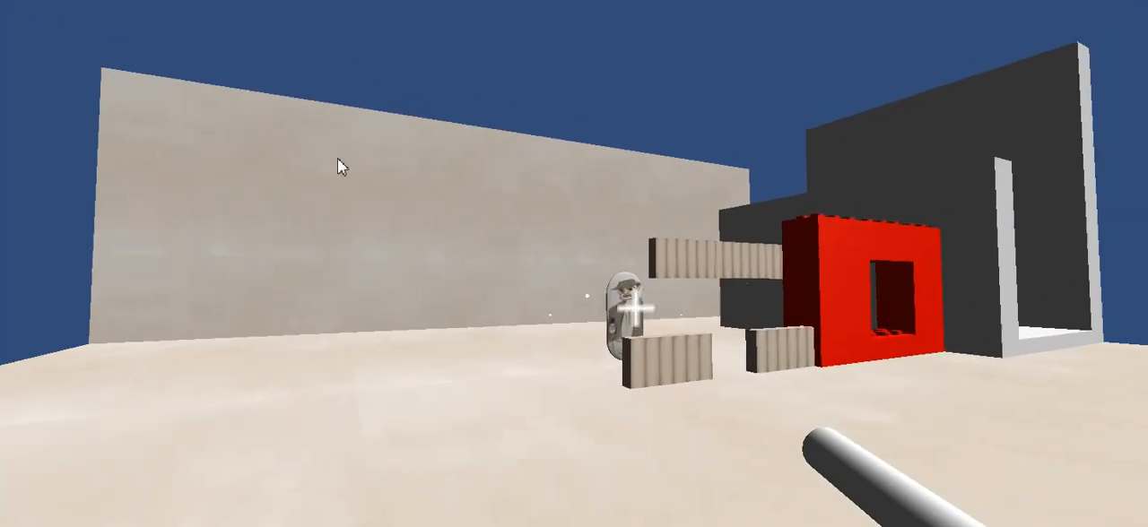
{"action": "mouse_move", "coordinate": [377, 140]}
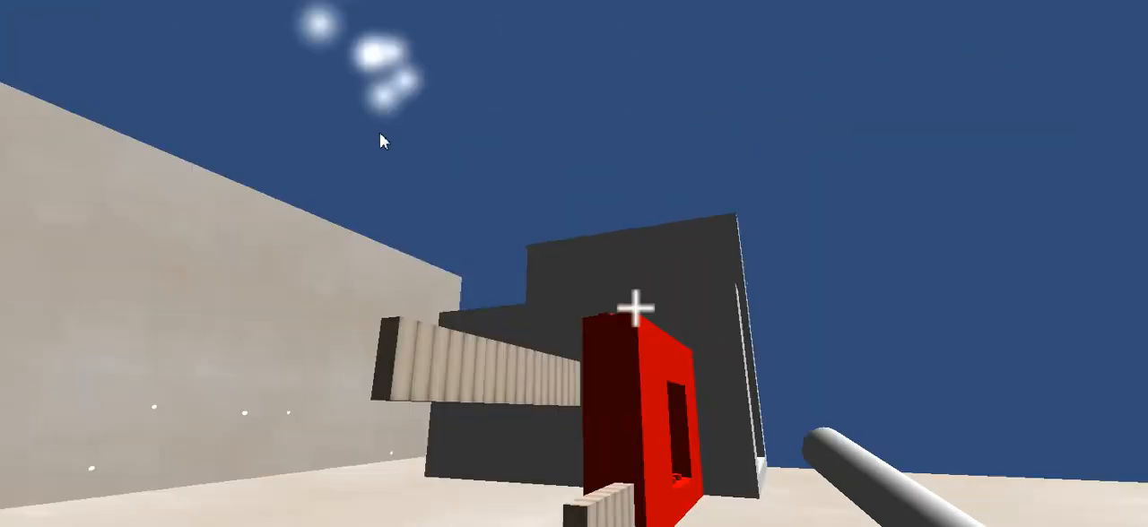